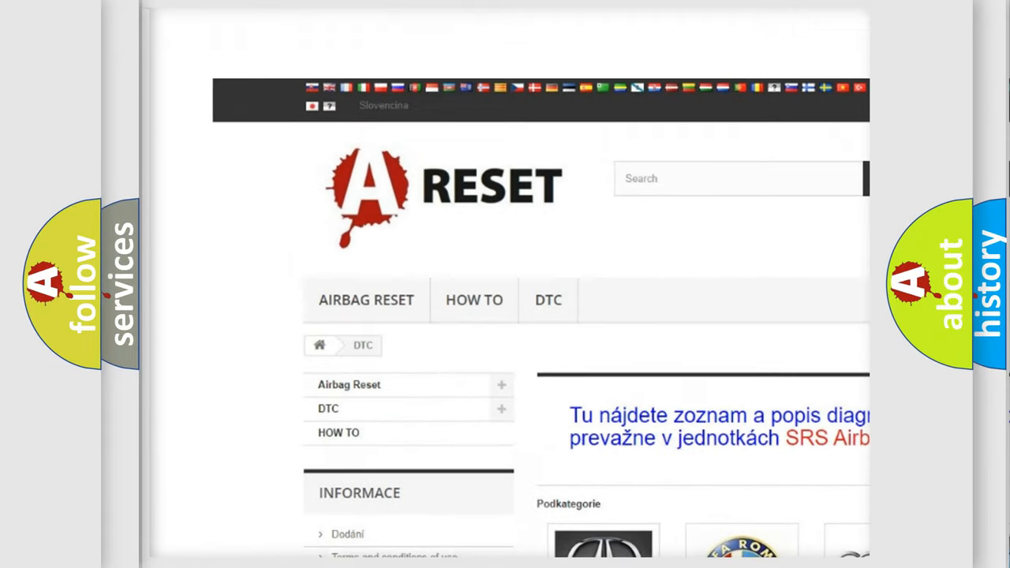
Scroll down the DTC brand grid until the Lincoln DTC tile is visible
scroll(down, 3)
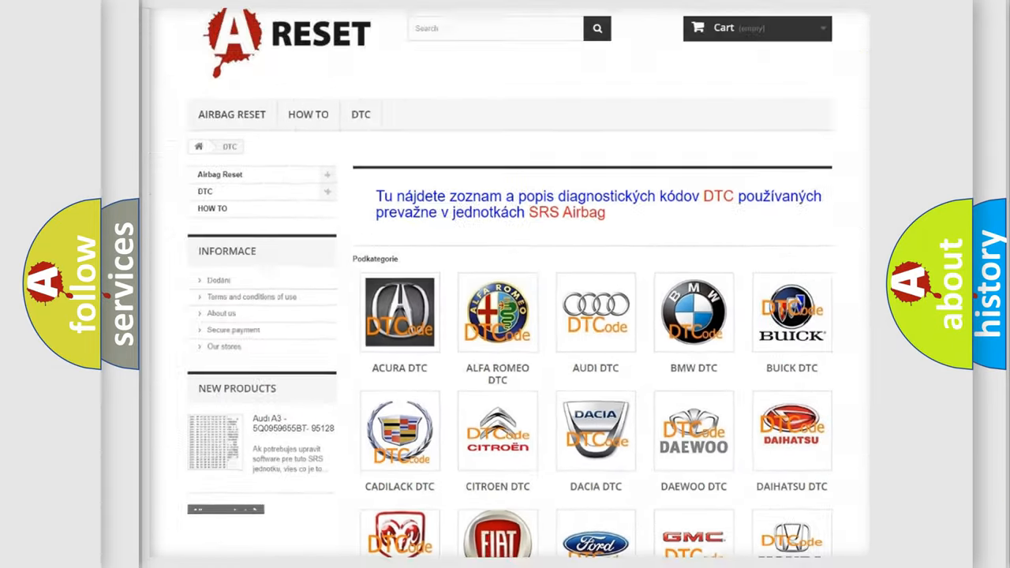
scroll(down, 3)
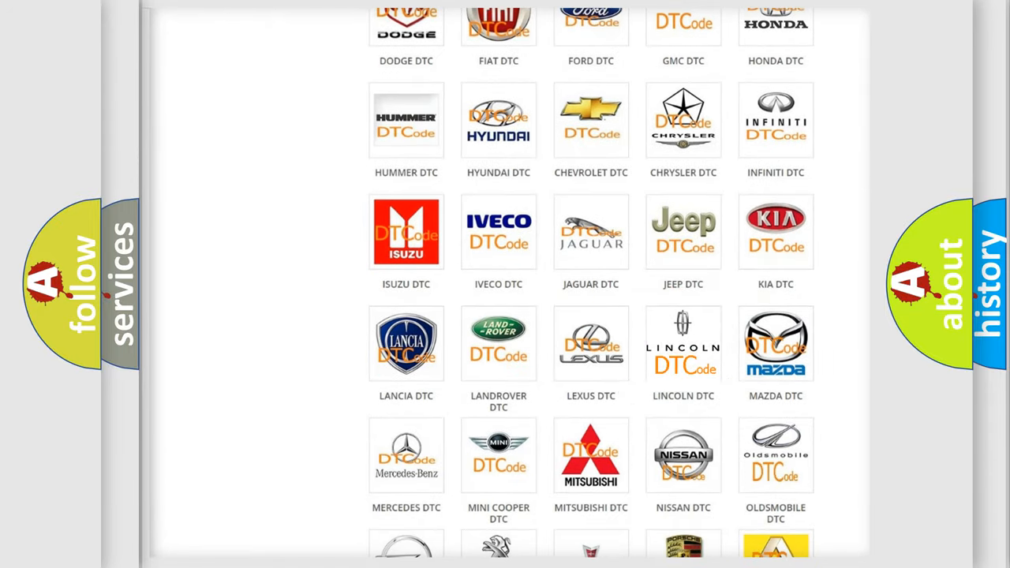
Open the Lincoln DTC tile and scroll through its trouble-code list
click(682, 343)
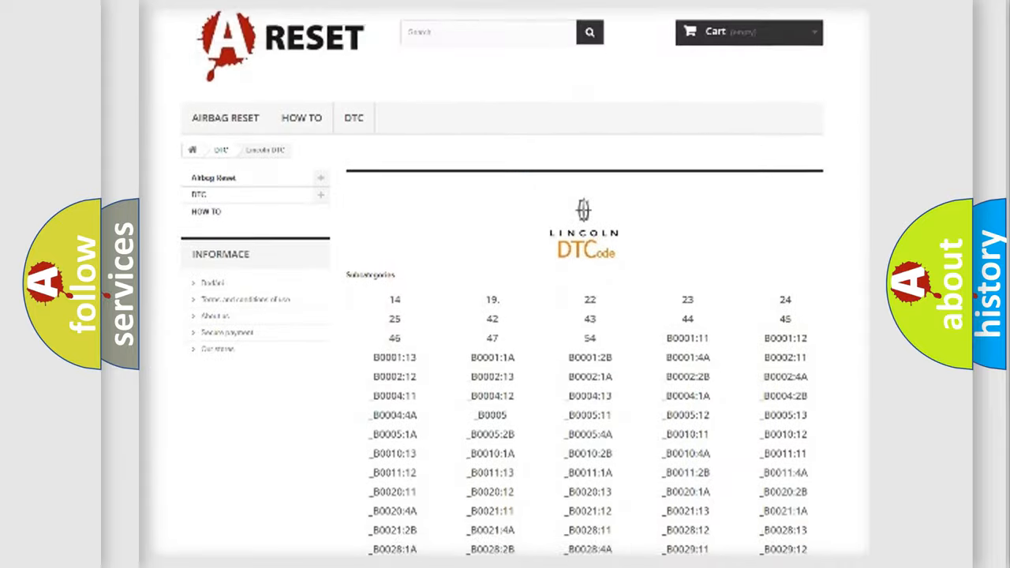
scroll(down, 3)
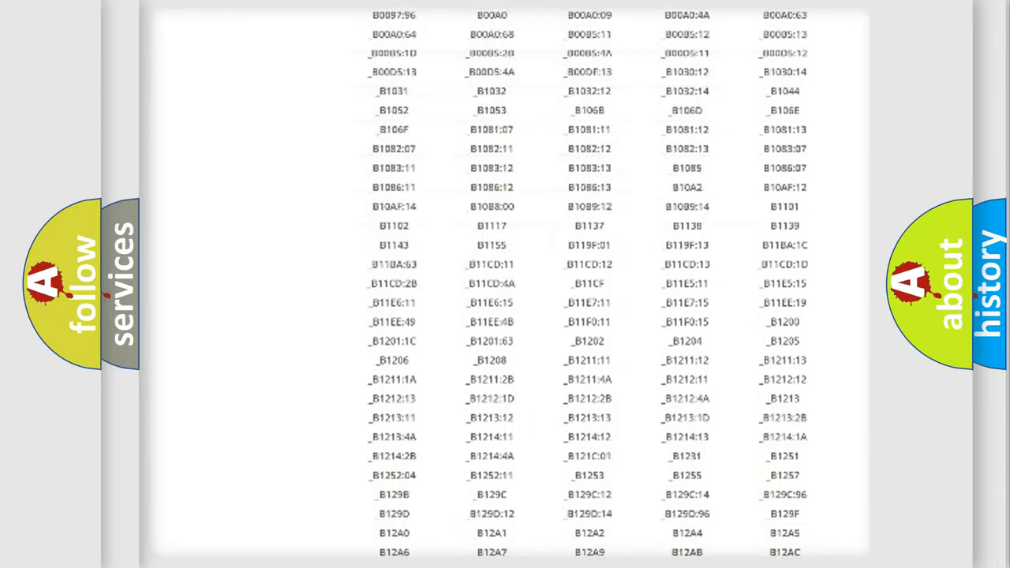
scroll(up, 3)
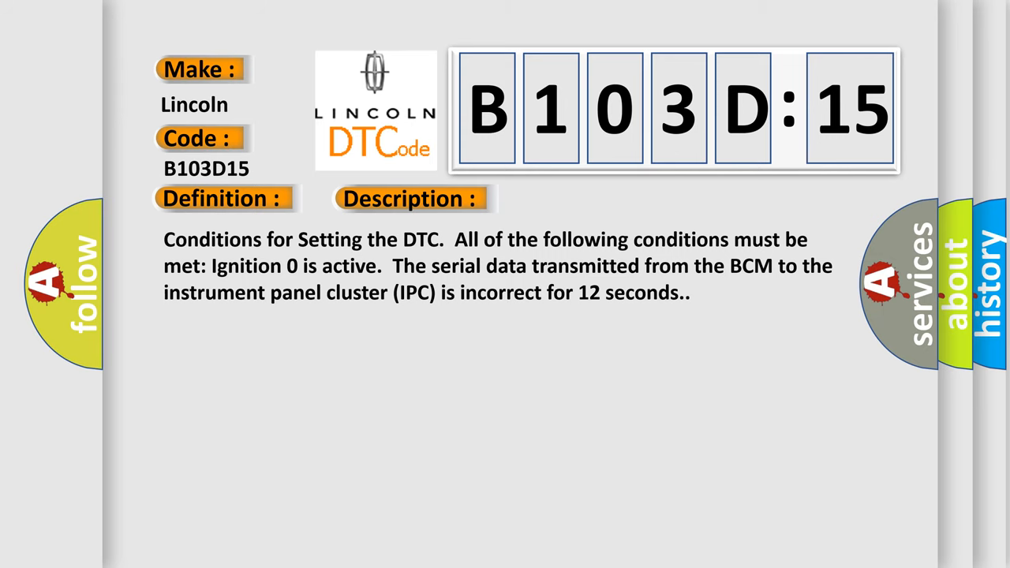
Advance the B103D:15 slide to show the cause section with diagnostic steps
click(580, 198)
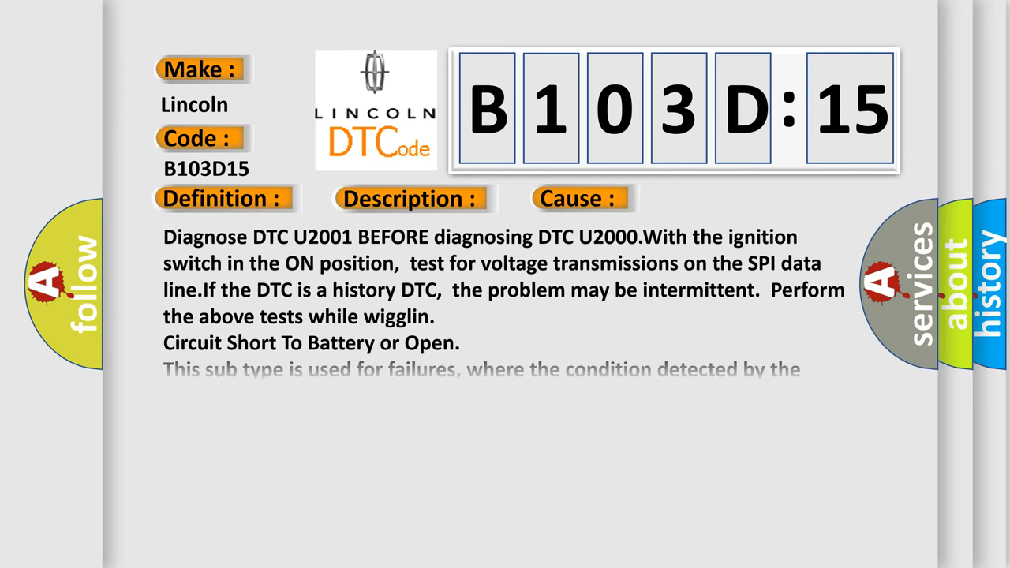